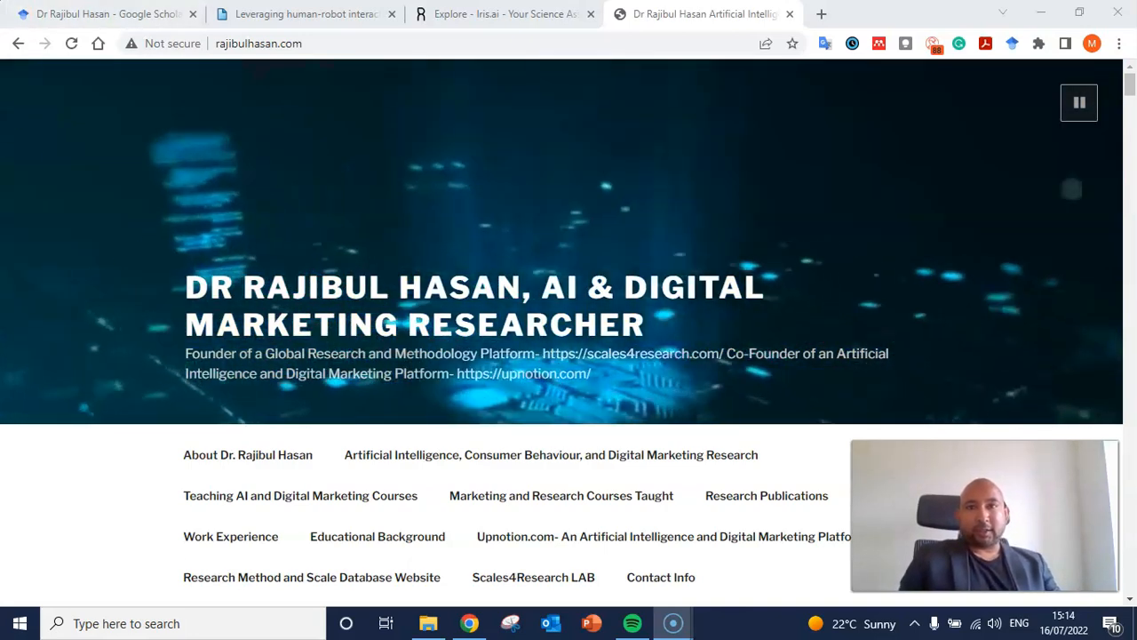
Switch to the Iris.ai Explore start page with the research paper URL field.
click(503, 15)
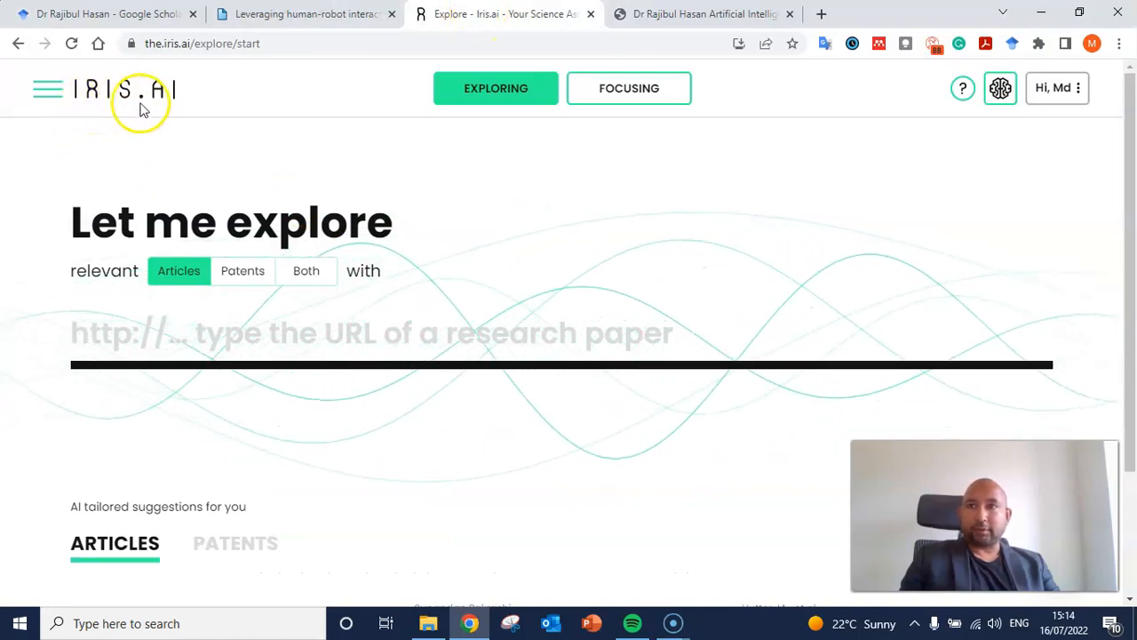
mouse_move(187, 109)
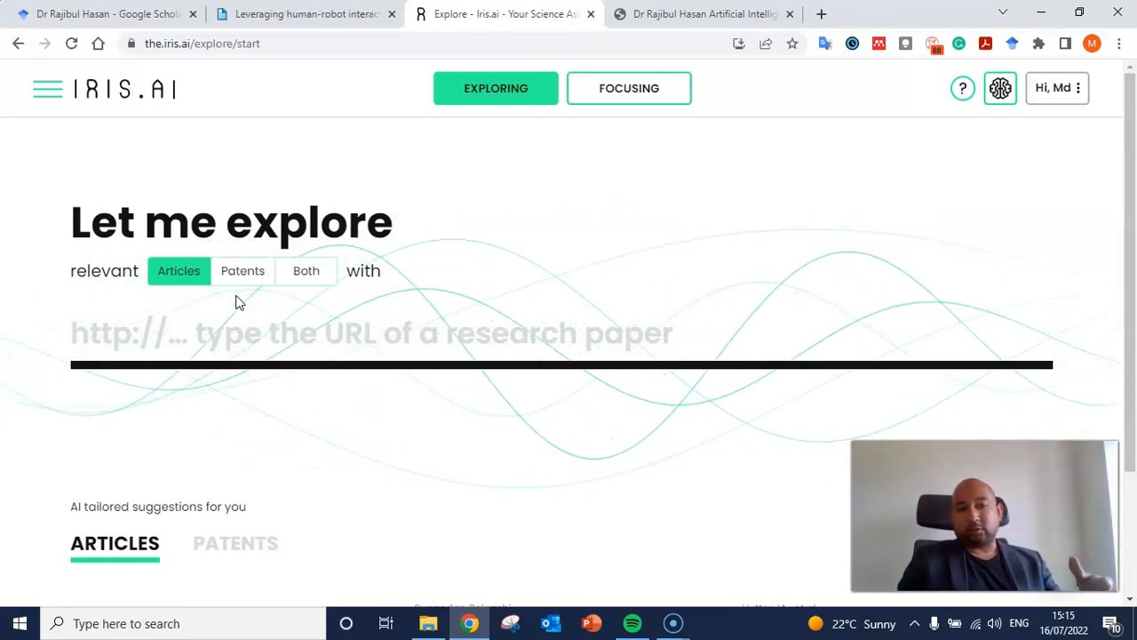
mouse_move(118, 20)
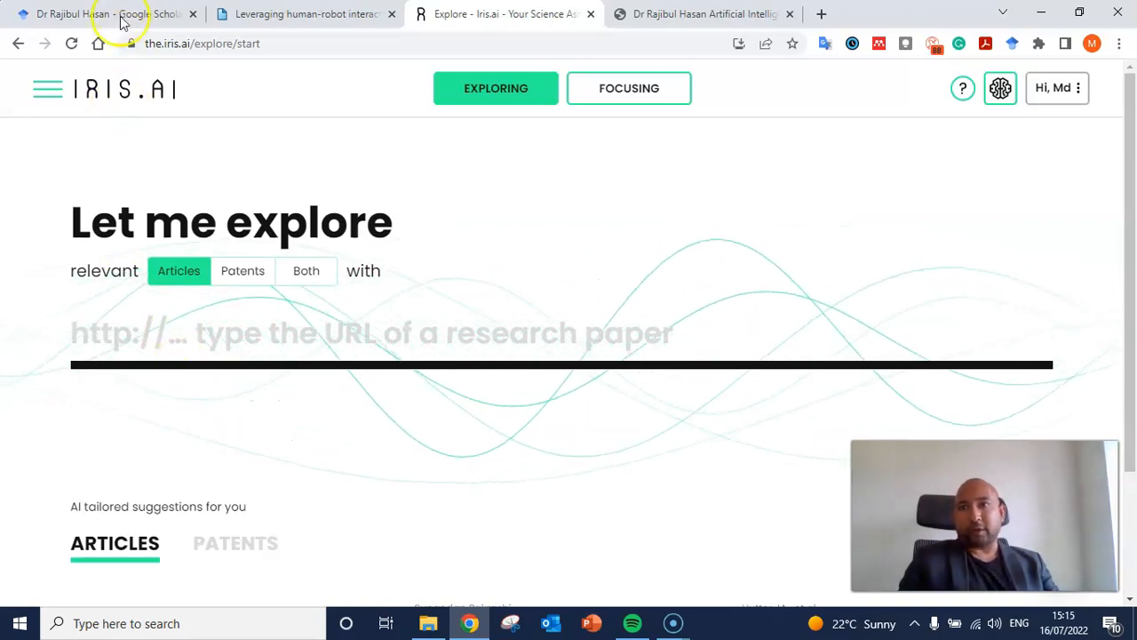
Browse the hospitality robot paper's Google Scholar versions list, switching back to Iris.ai Explore.
click(106, 14)
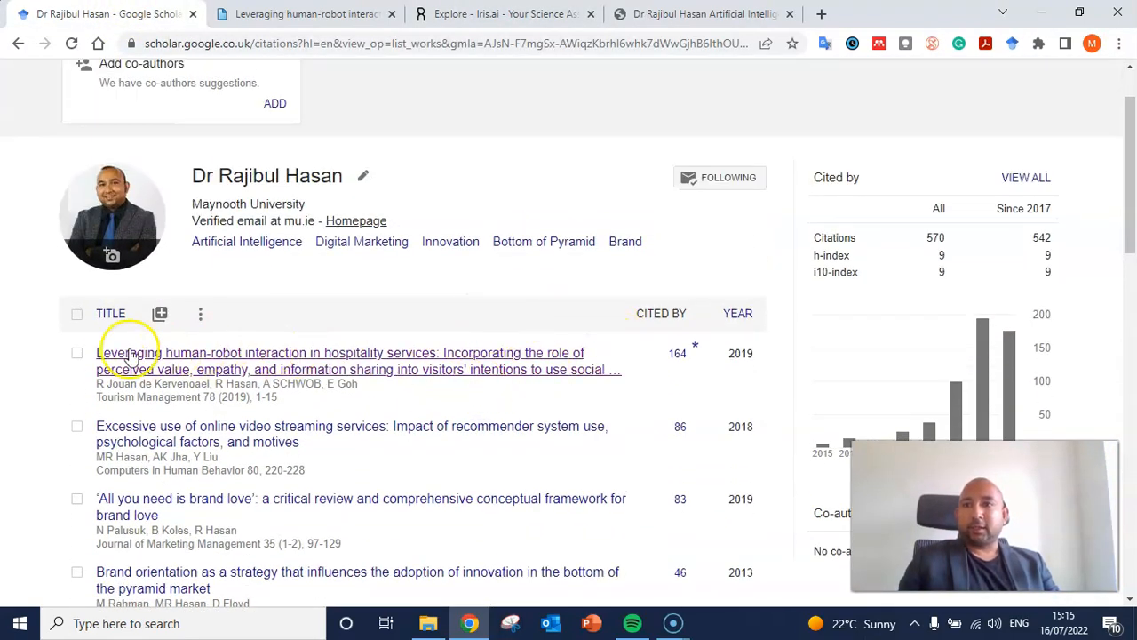
mouse_move(251, 378)
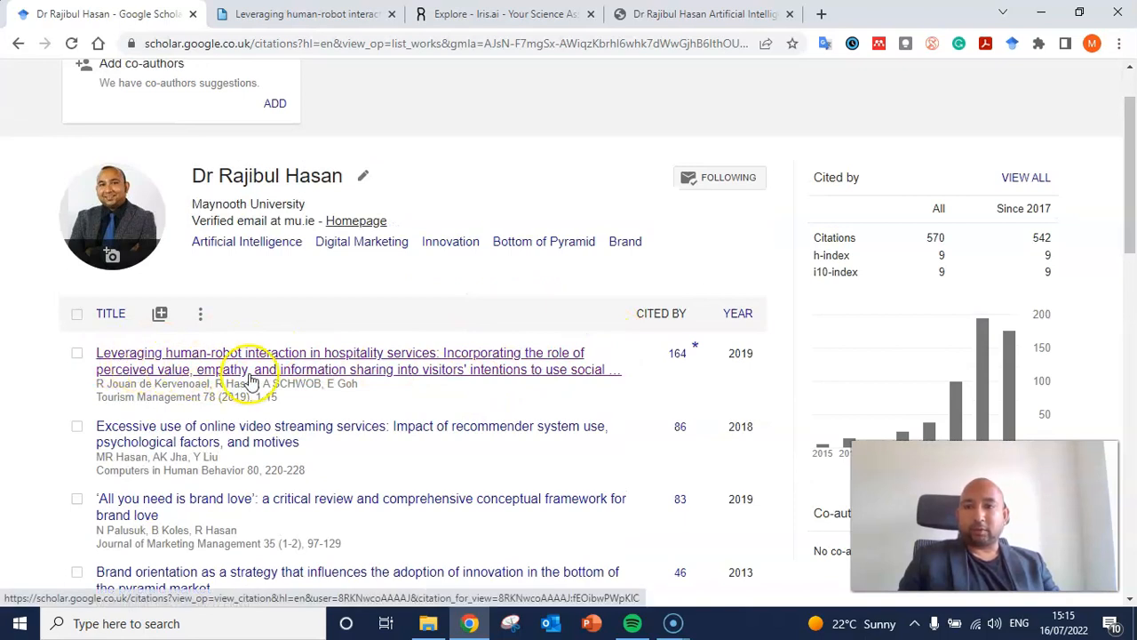
mouse_move(418, 380)
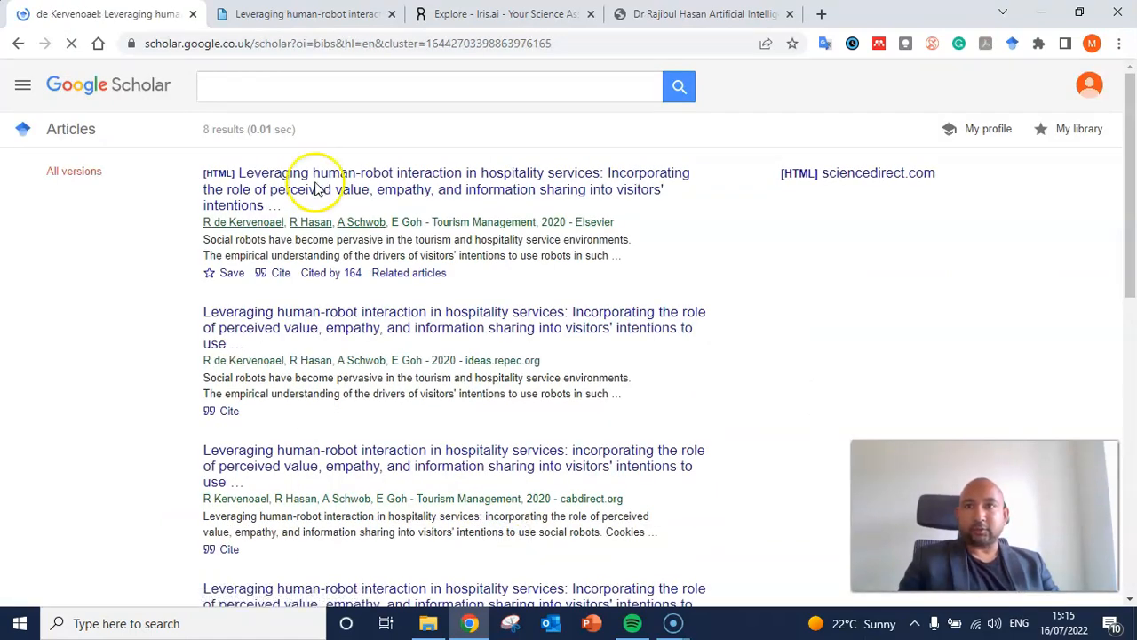
click(504, 14)
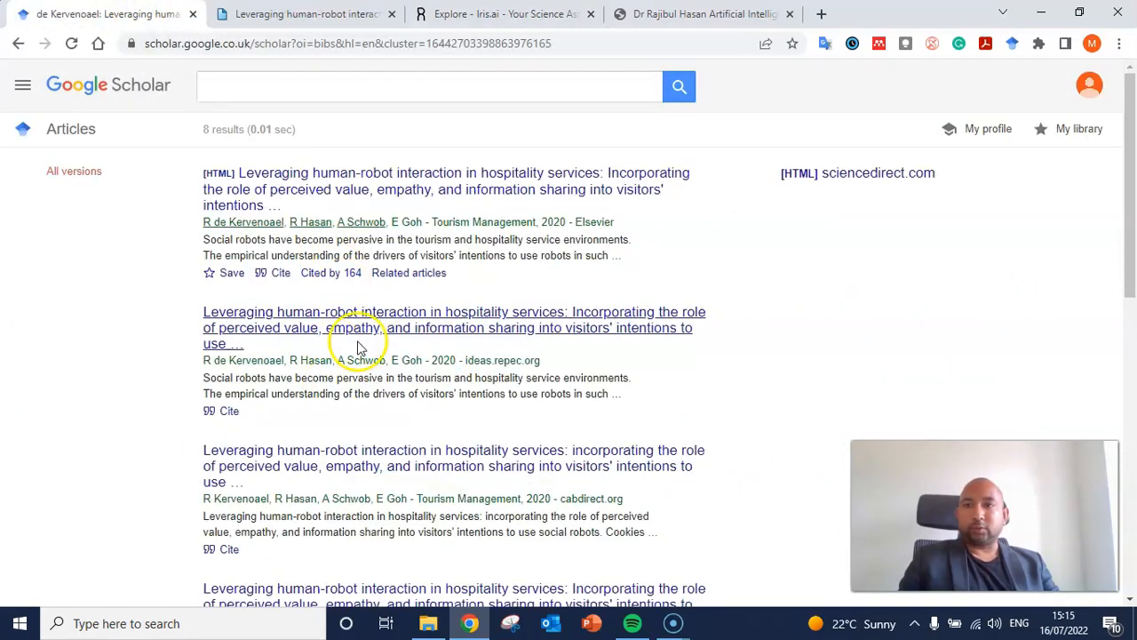
scroll(down, 3)
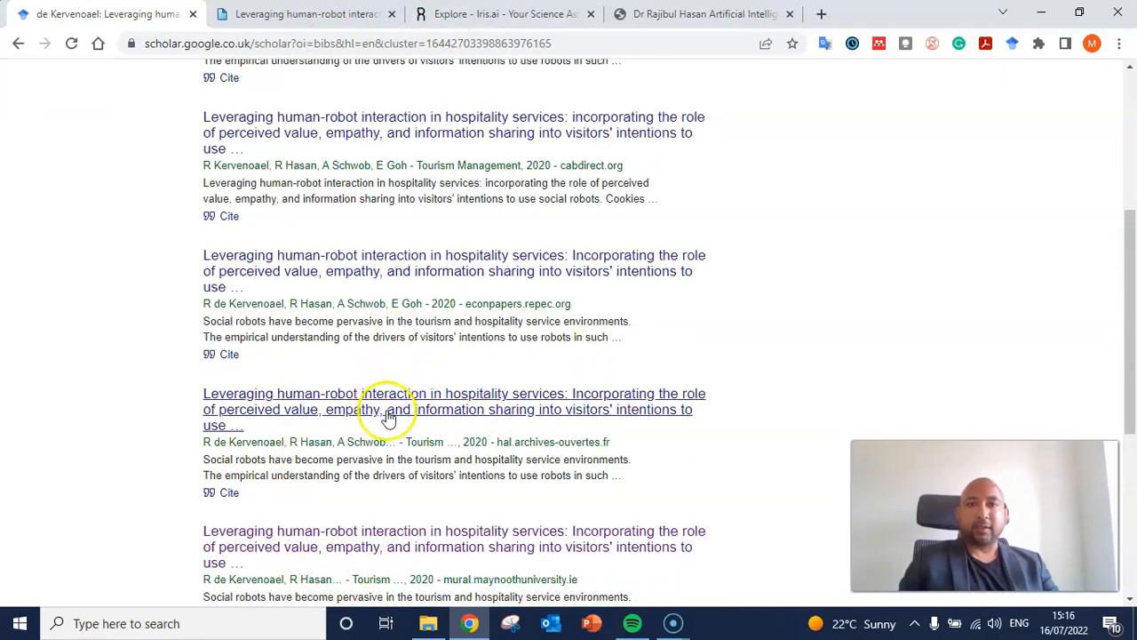
click(504, 15)
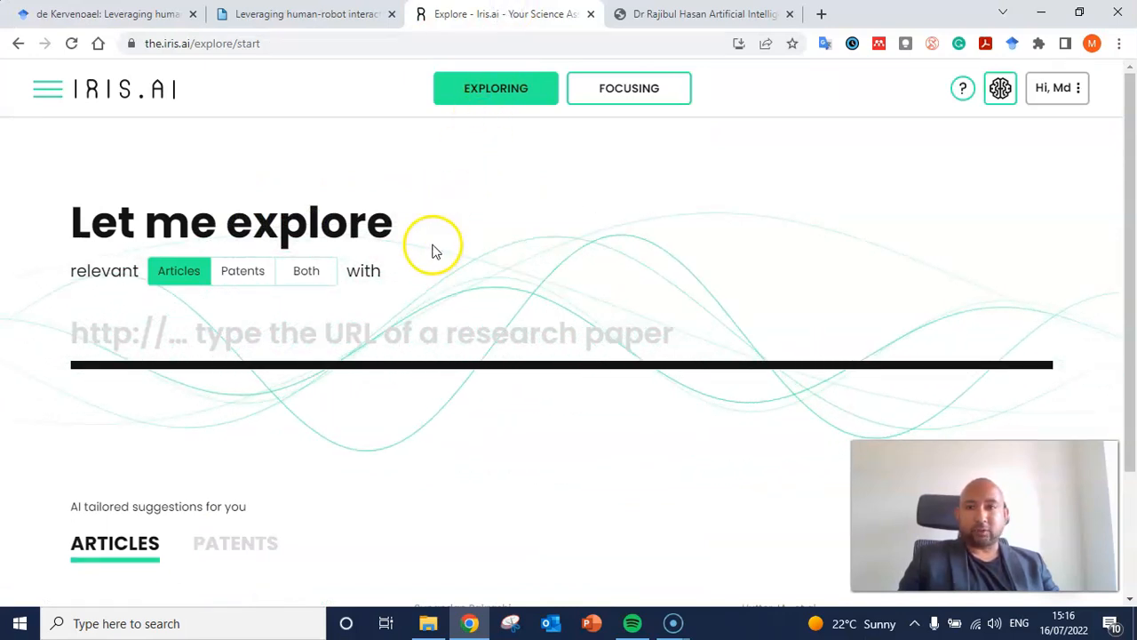
mouse_move(129, 22)
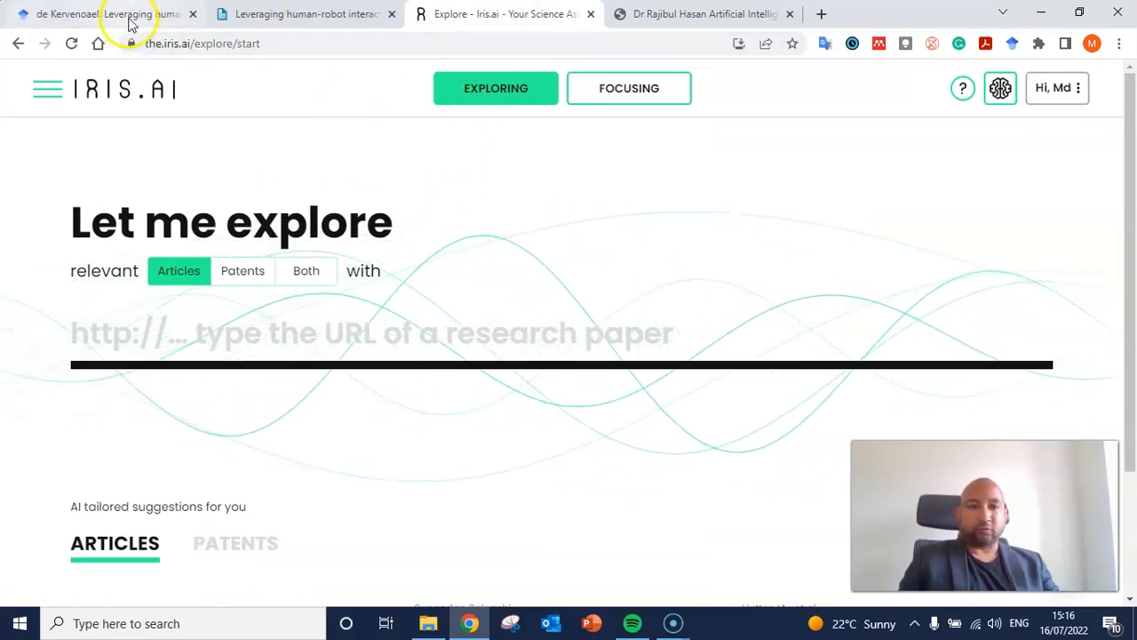
click(106, 14)
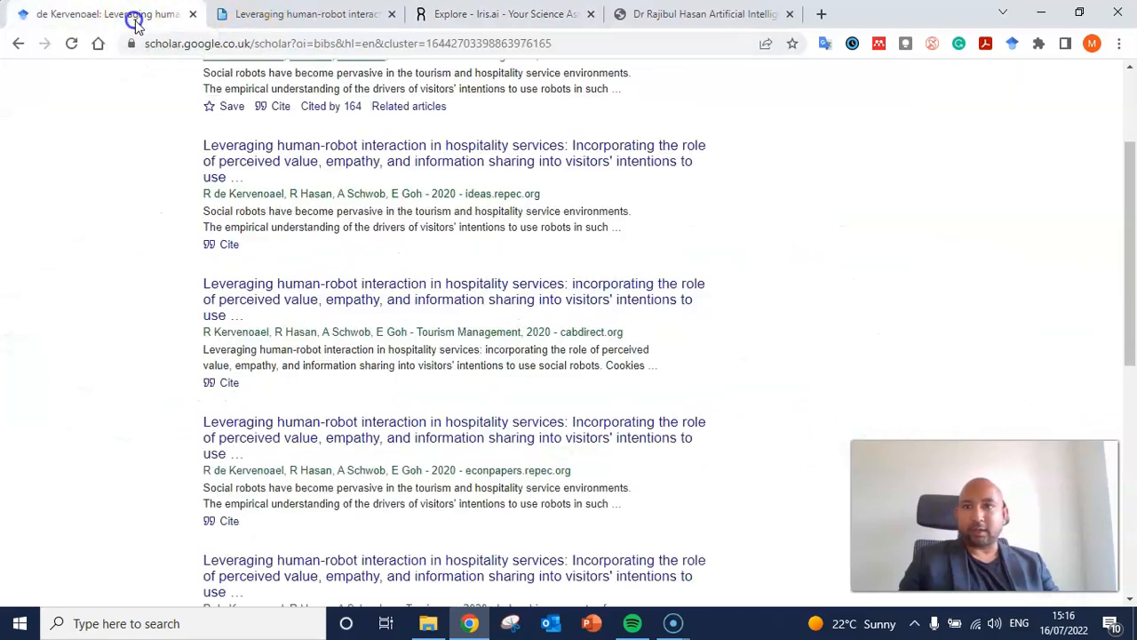
mouse_move(467, 158)
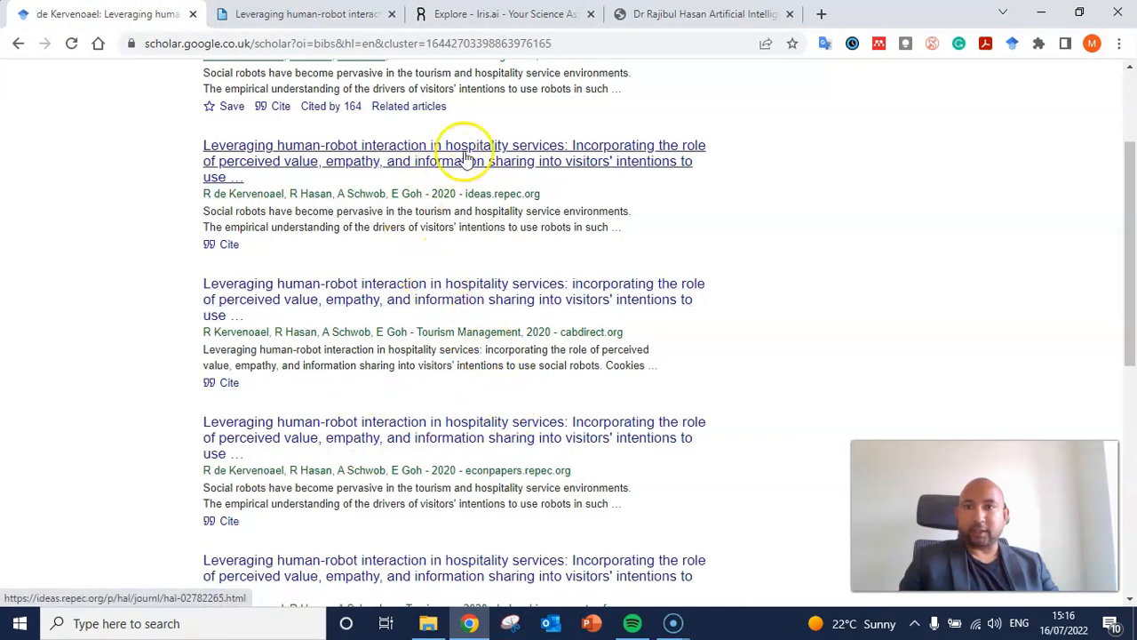
scroll(down, 3)
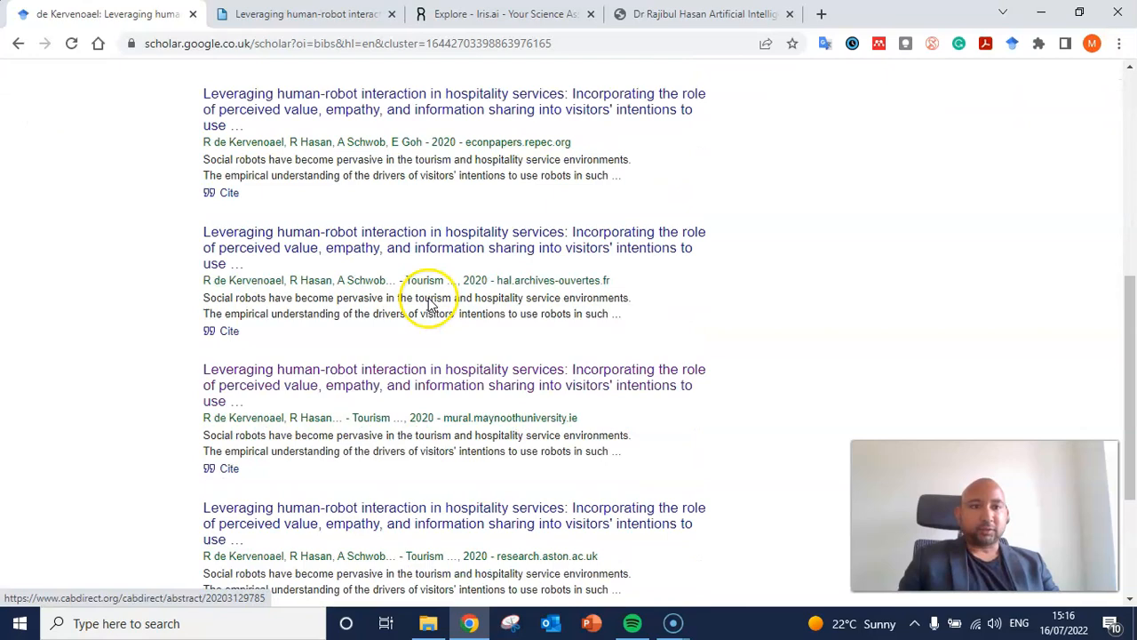
click(504, 14)
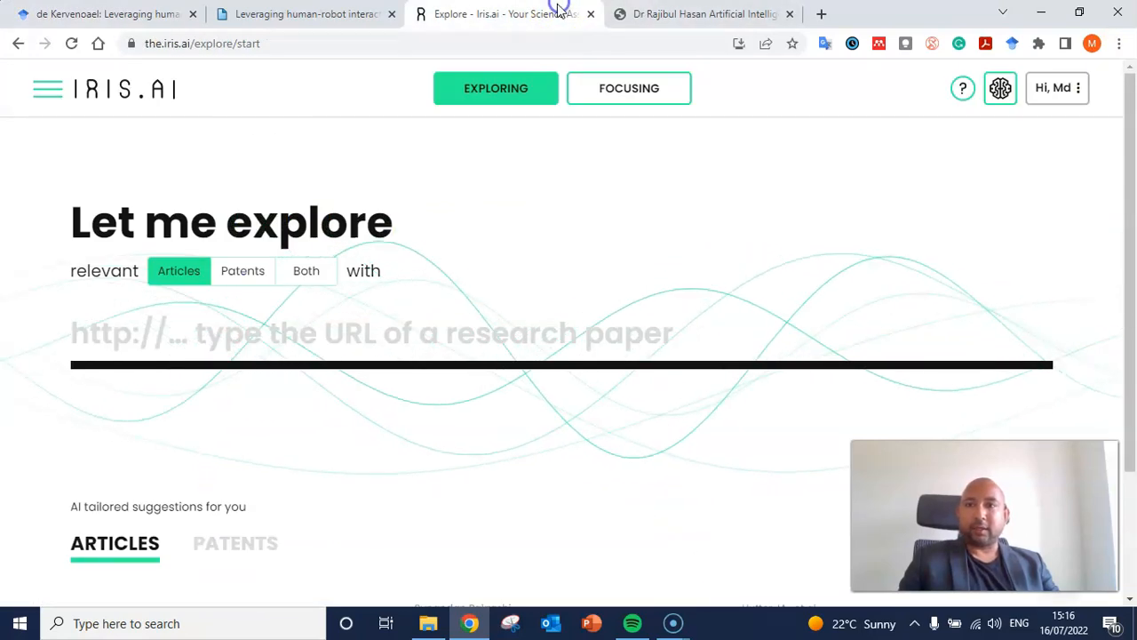
click(289, 333)
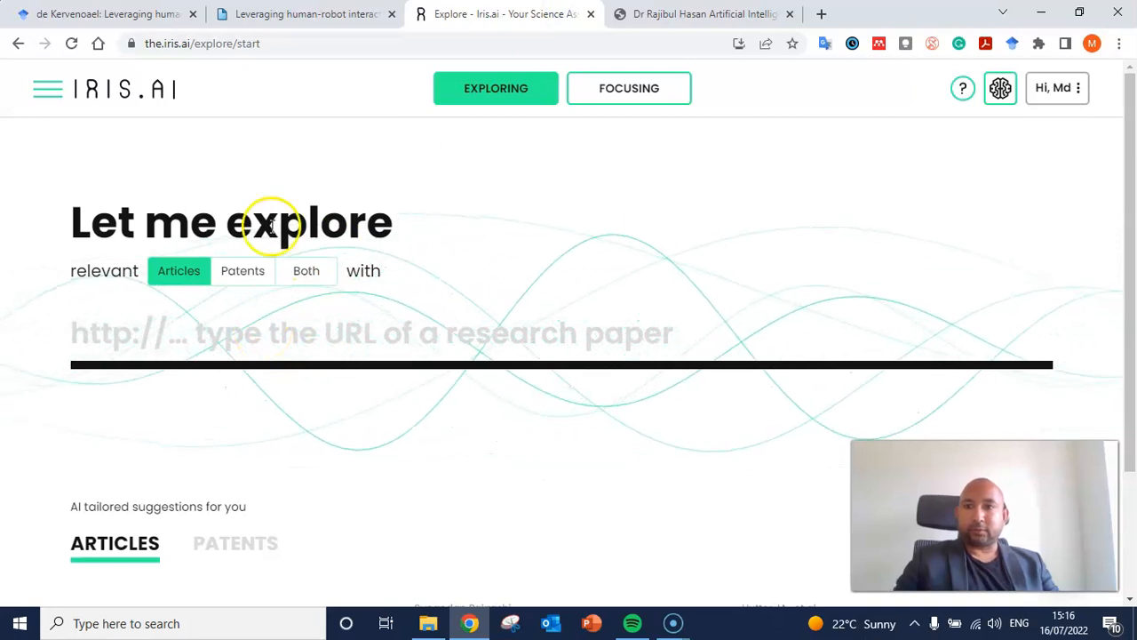
click(302, 15)
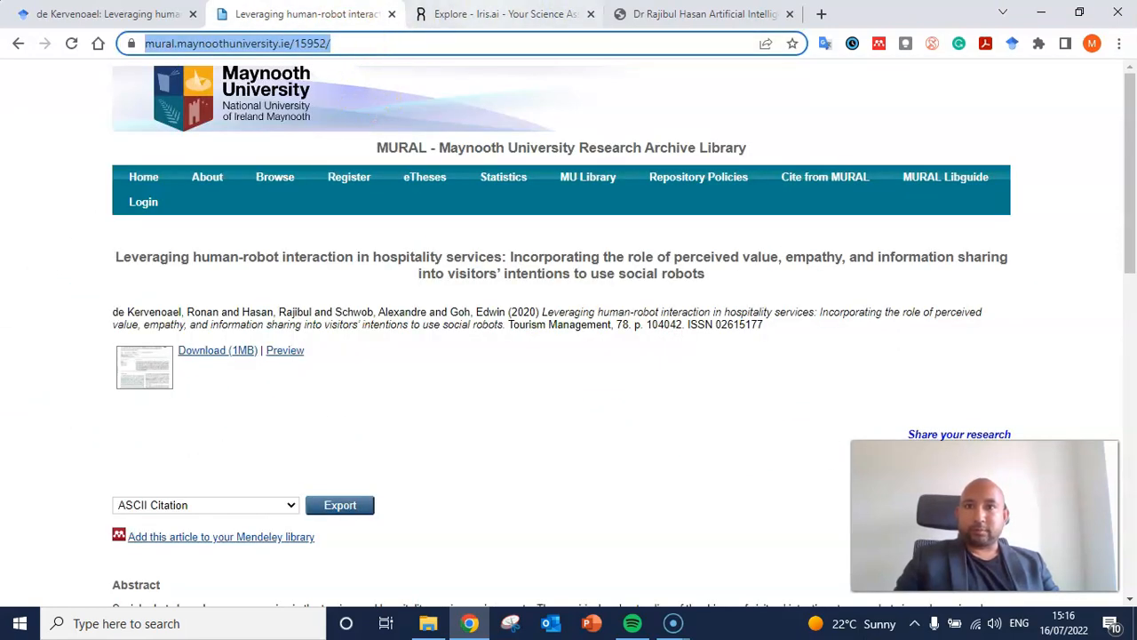
click(504, 15)
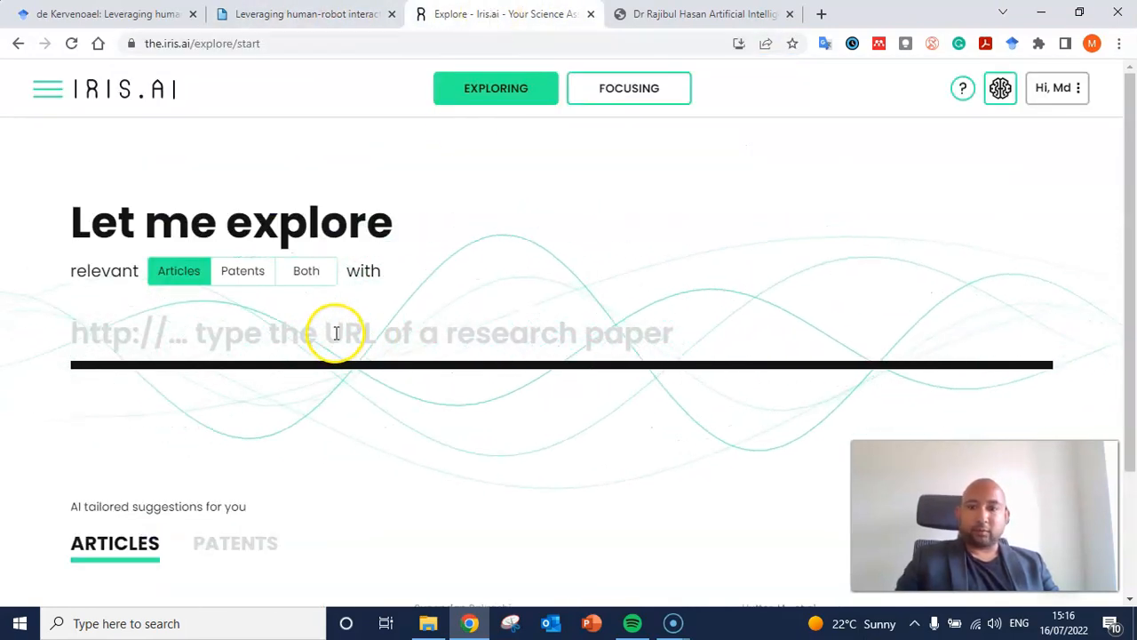
text(https://mural.maynoothuniversity.ie/15952/)
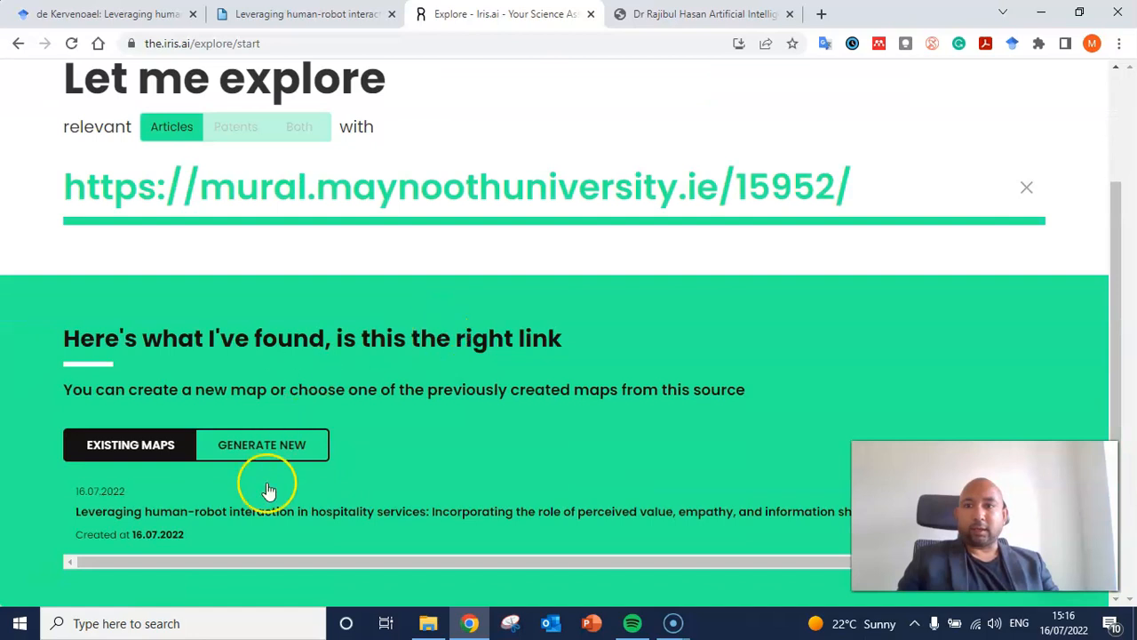
mouse_move(289, 520)
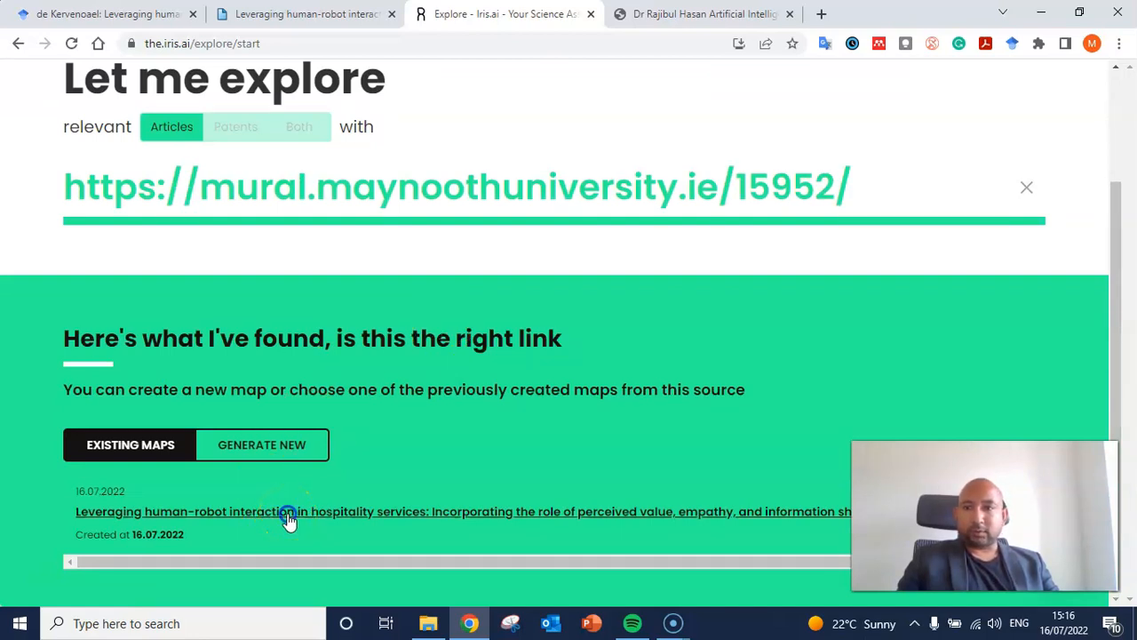
Open the existing 425-paper concept map with Hospitality, Visitor and Robot concepts.
click(288, 512)
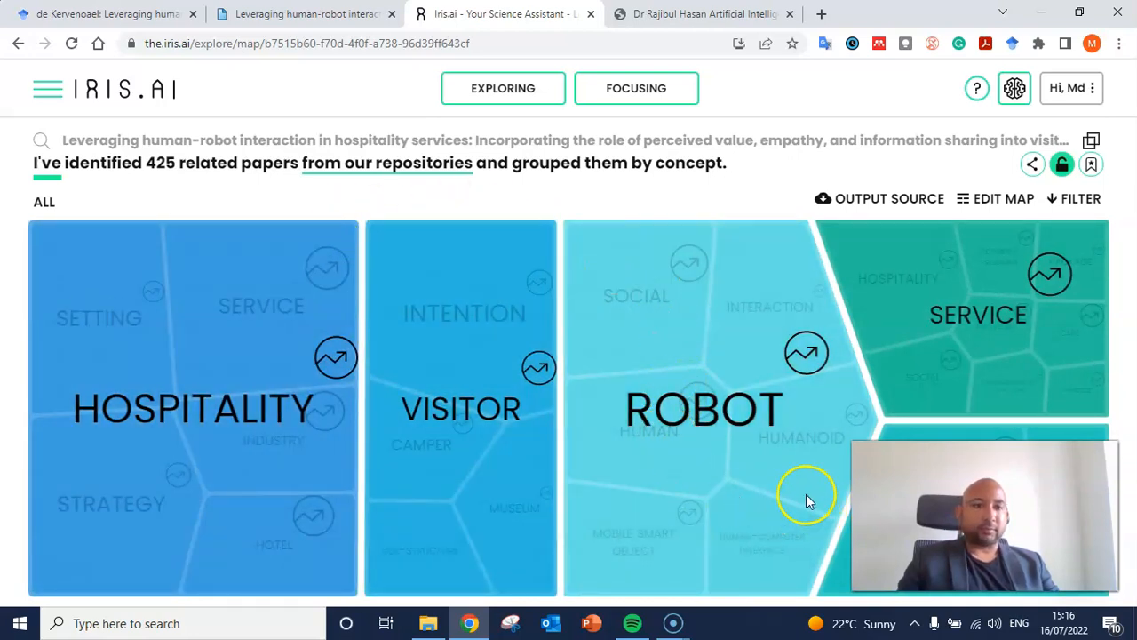
mouse_move(723, 409)
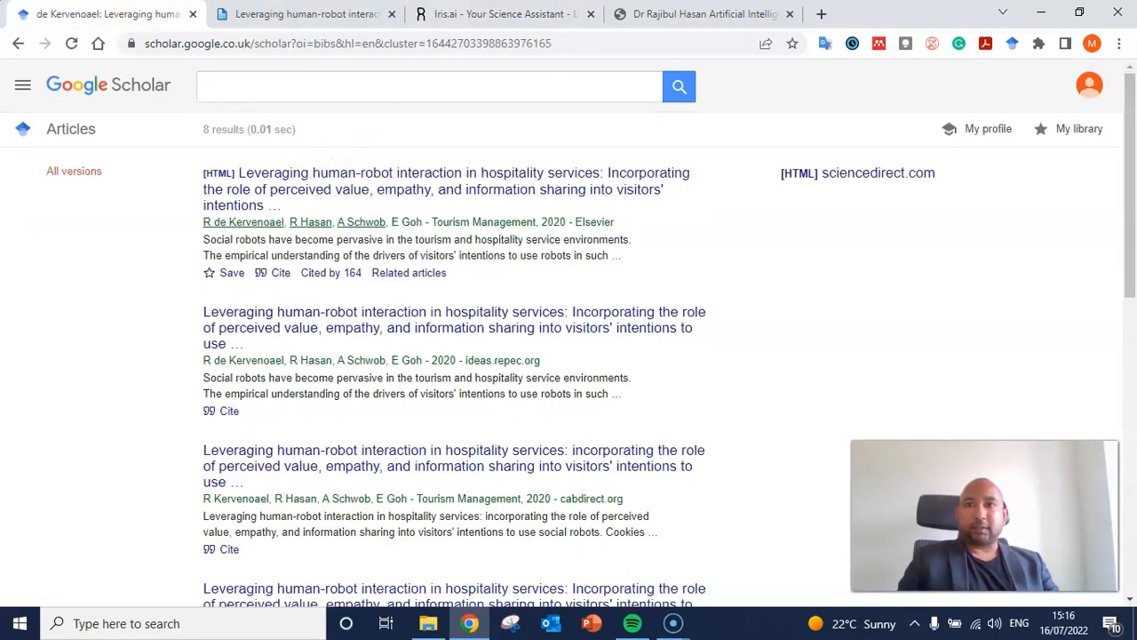
mouse_move(298, 14)
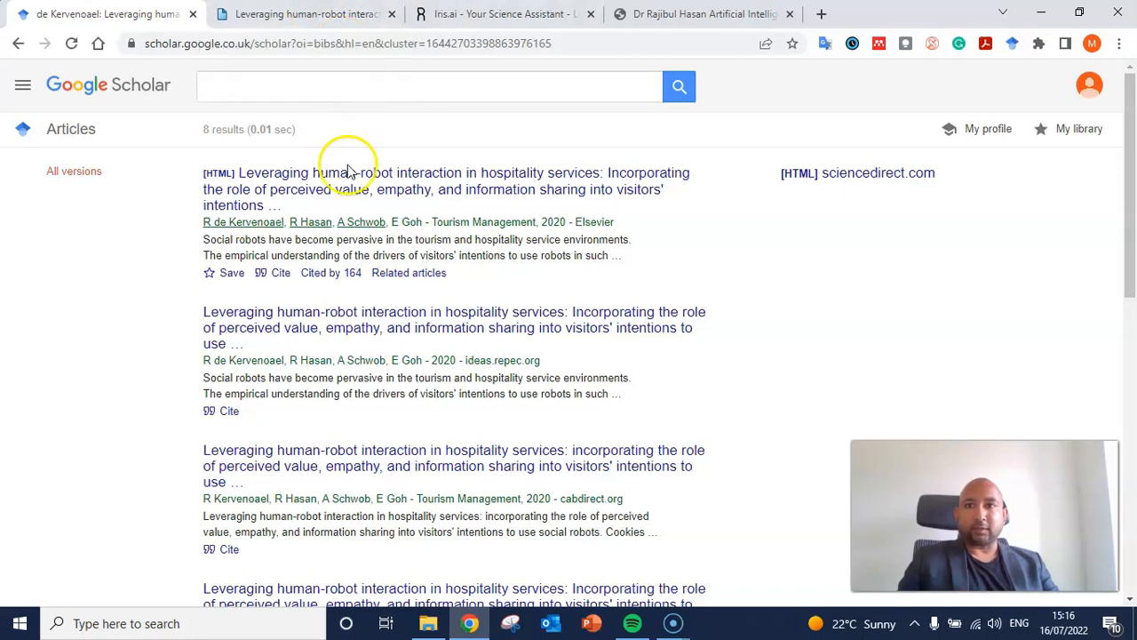
mouse_move(509, 188)
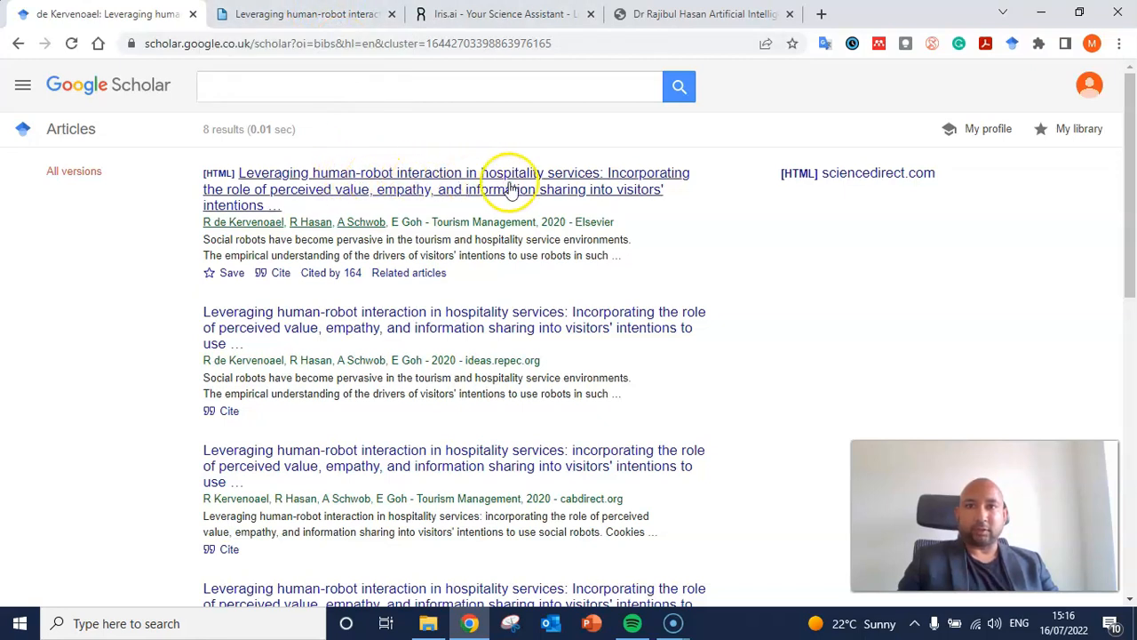
mouse_move(284, 202)
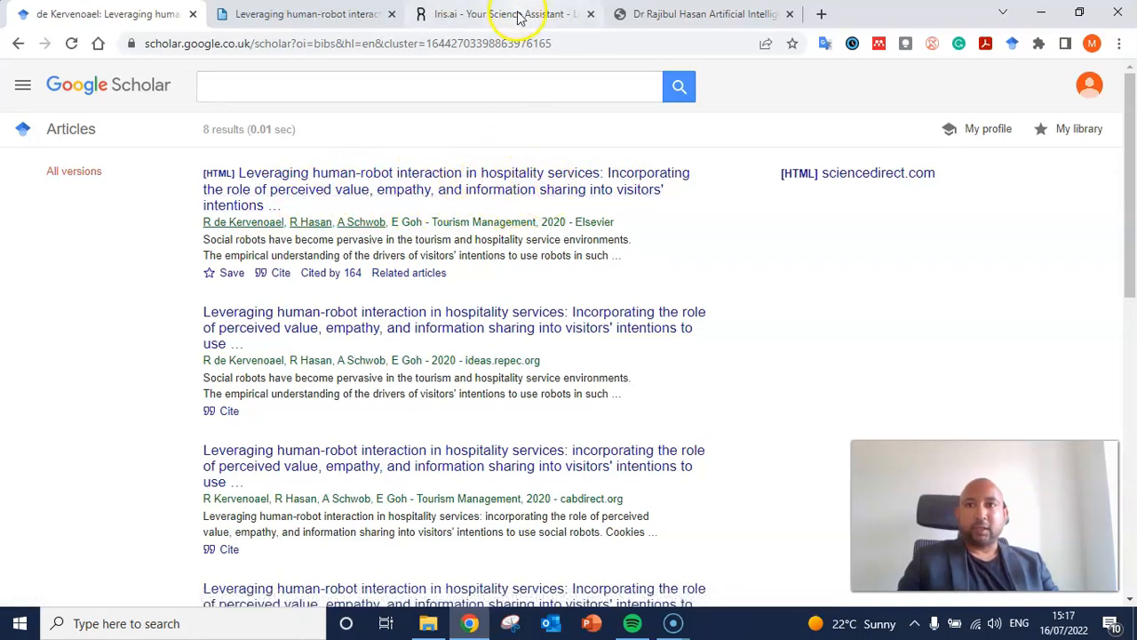
click(507, 13)
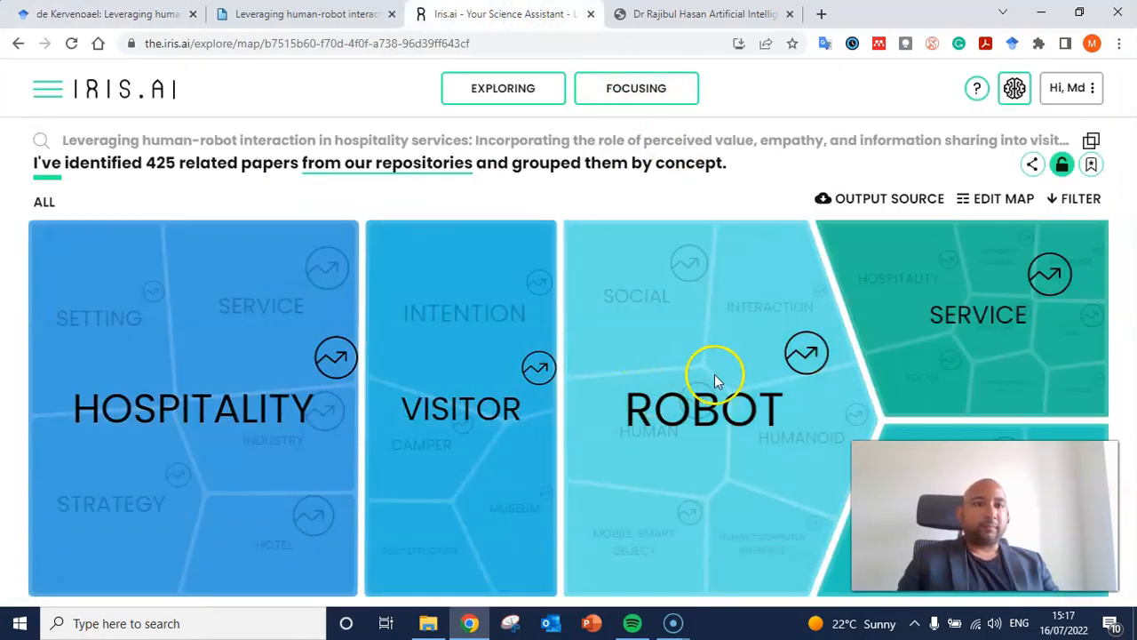
mouse_move(801, 397)
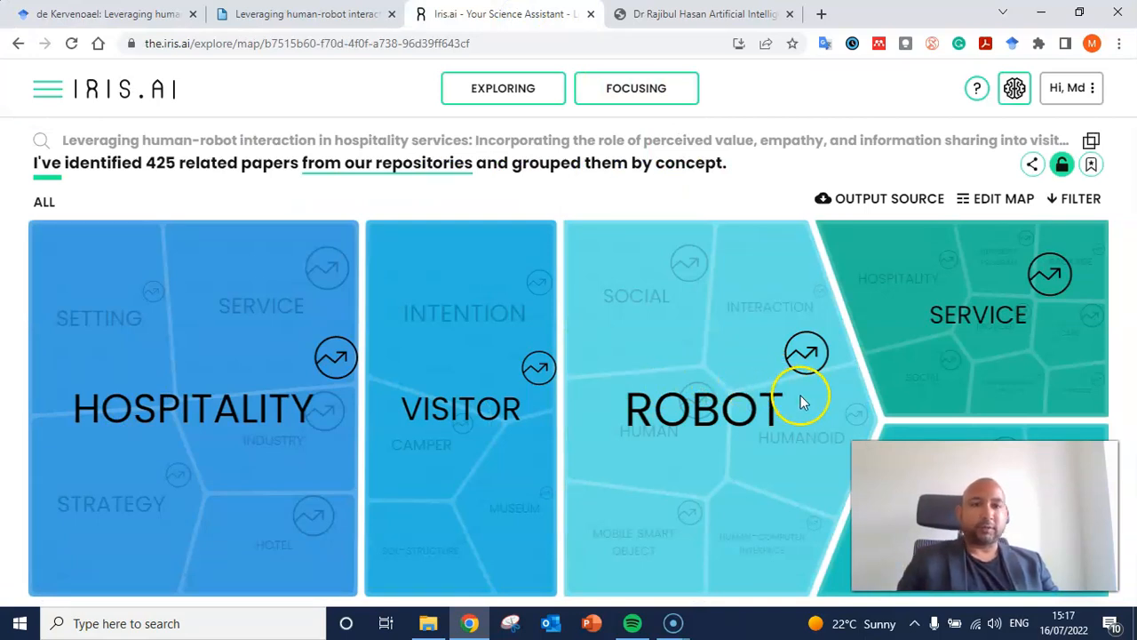
mouse_move(819, 388)
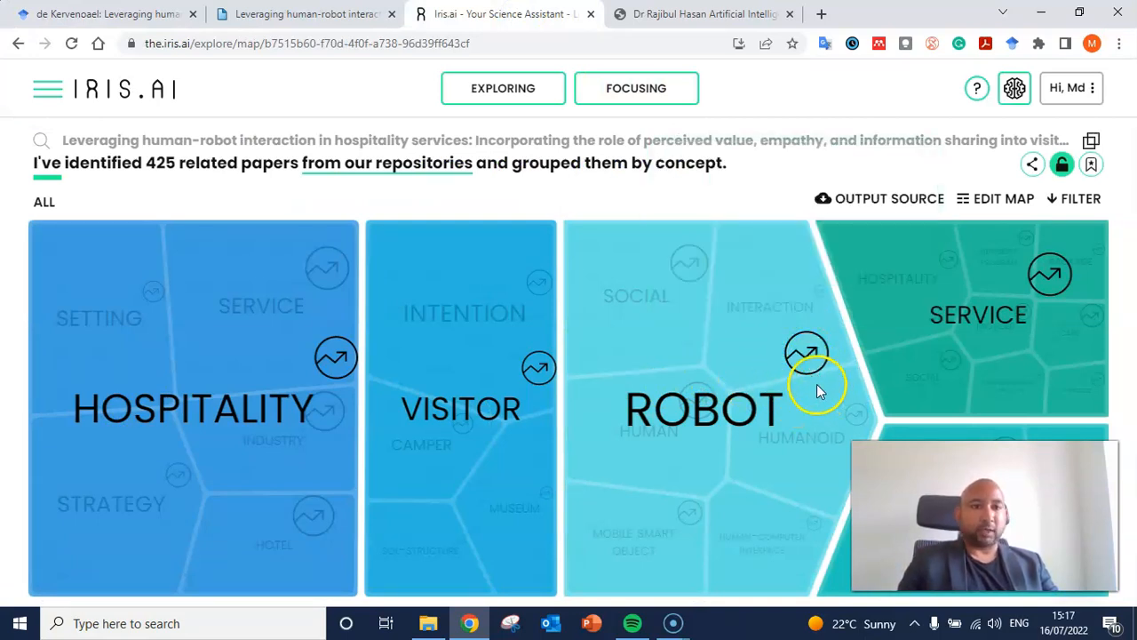
mouse_move(806, 354)
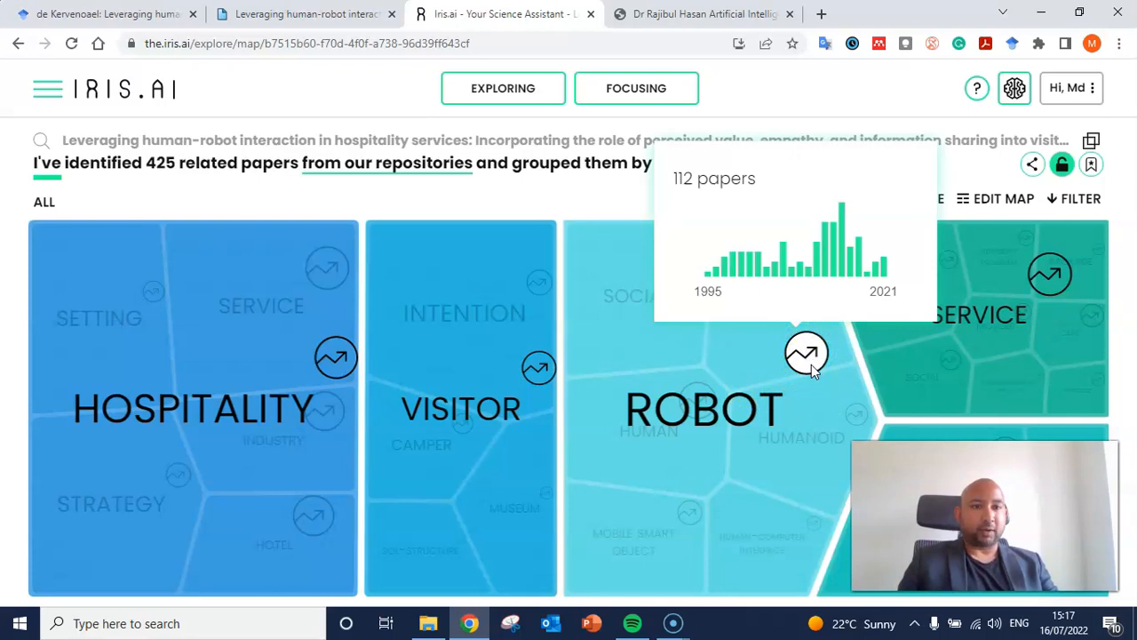
mouse_move(800, 369)
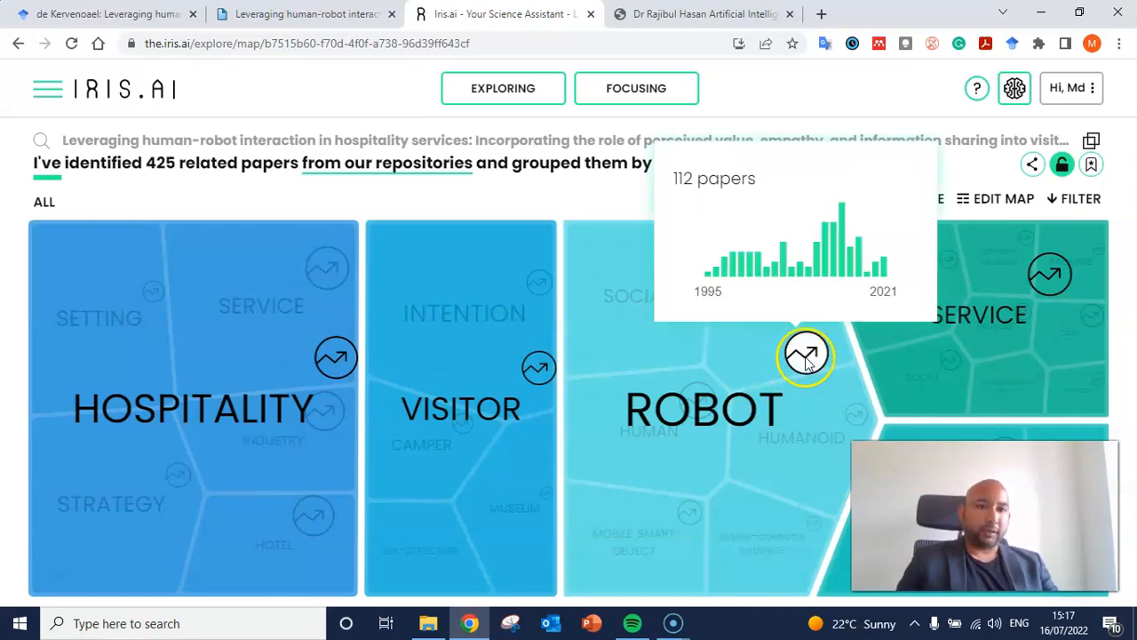
mouse_move(814, 356)
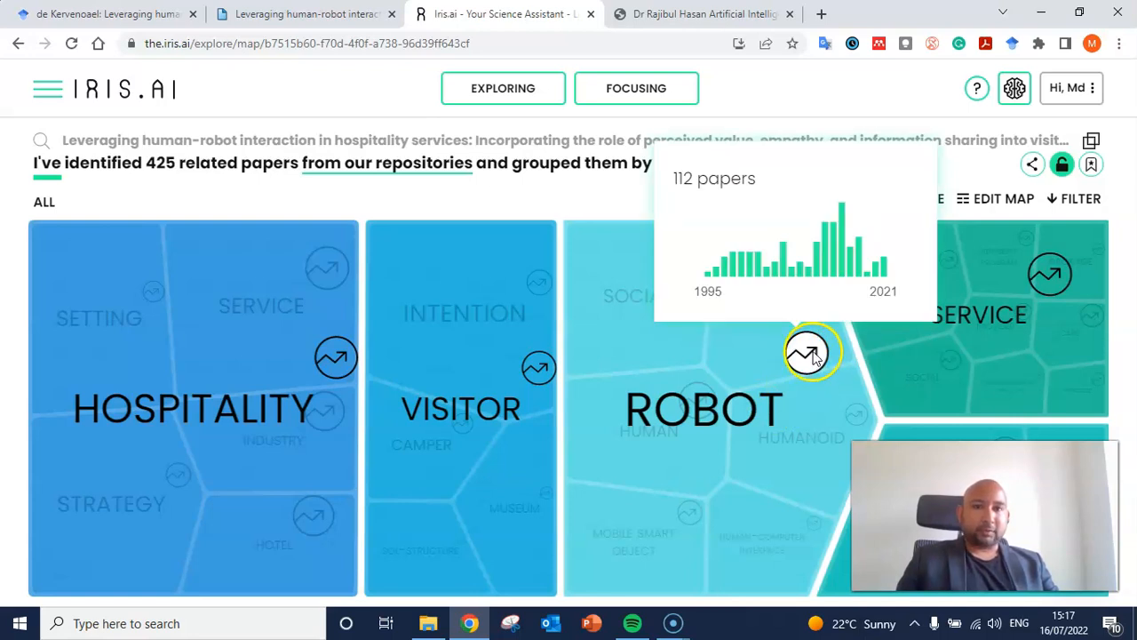
mouse_move(808, 352)
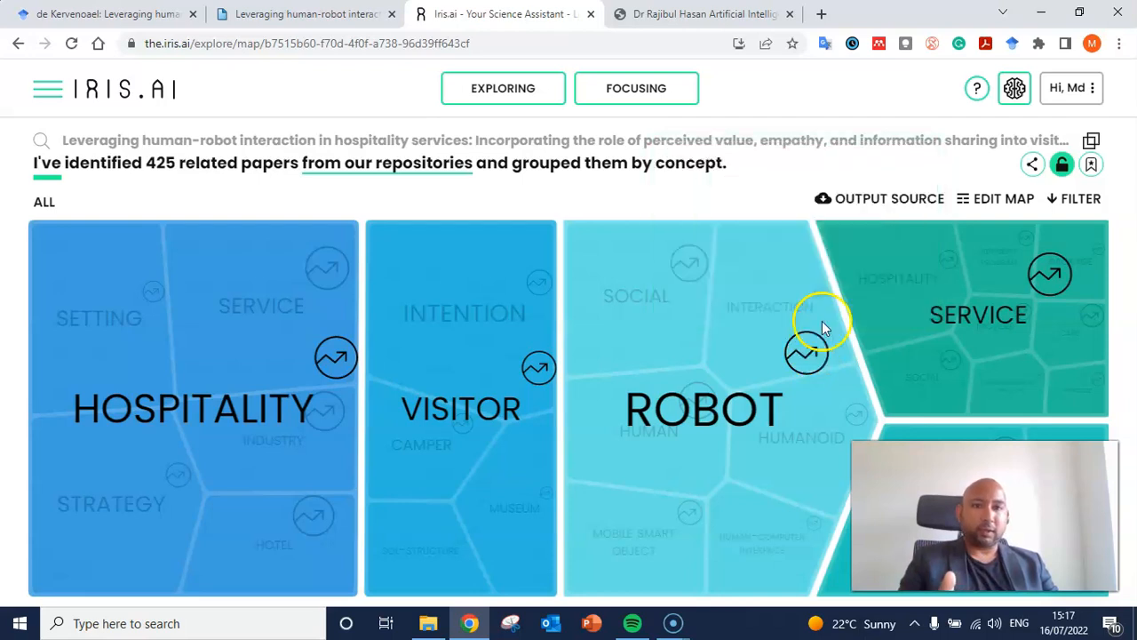
mouse_move(764, 450)
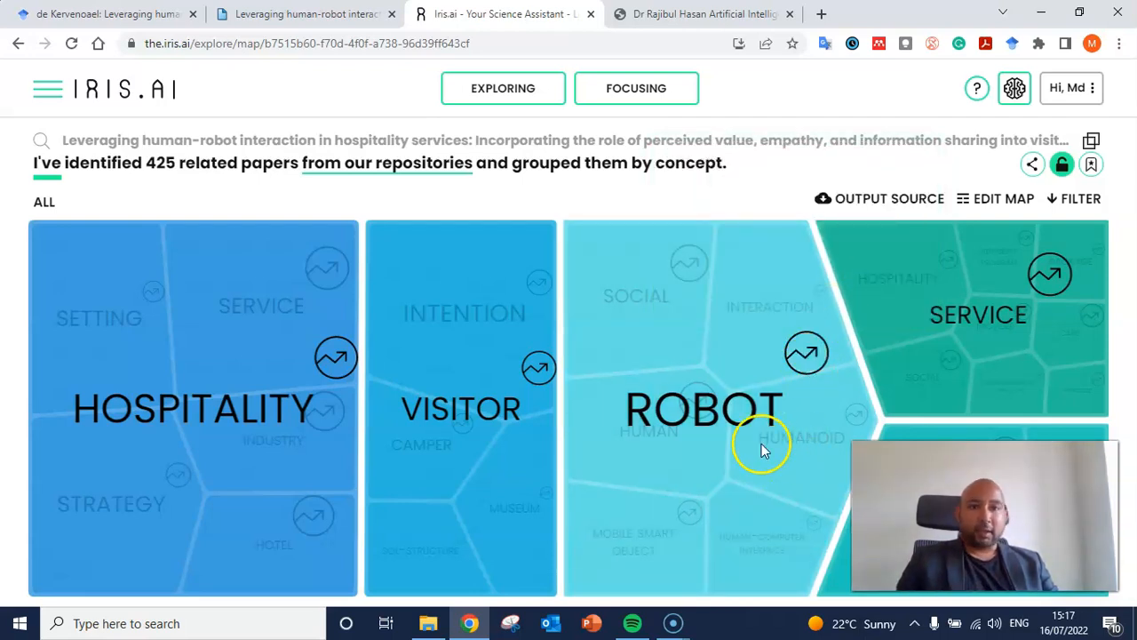
Drill into the ROBOT concept, then its HUMAN-COMPUTER INTERFACE subconcept.
click(762, 448)
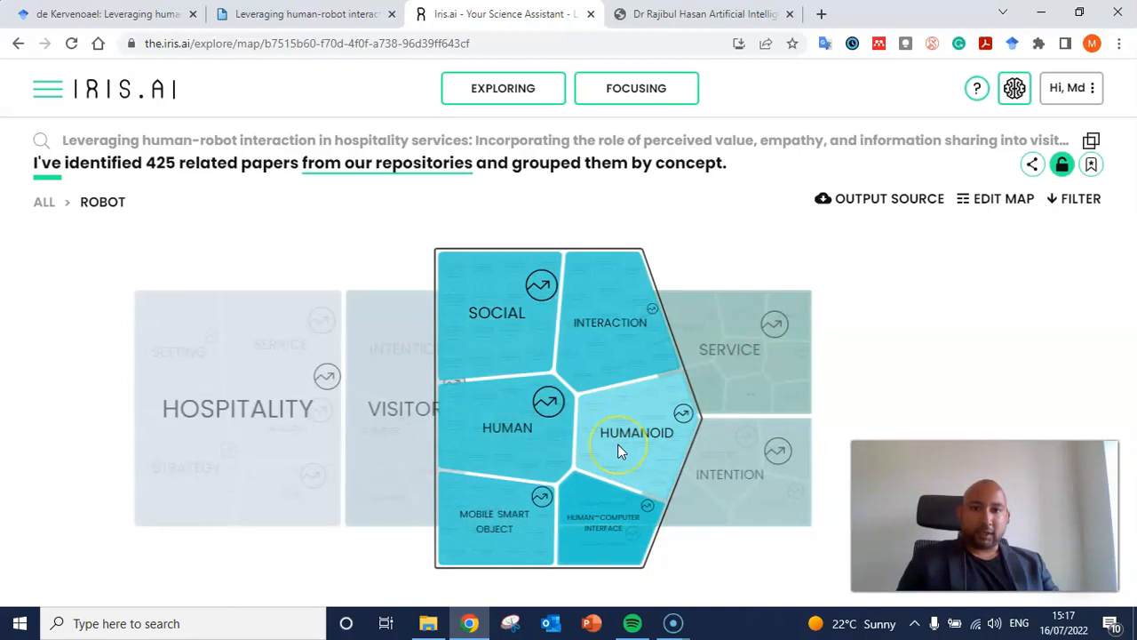
mouse_move(496, 544)
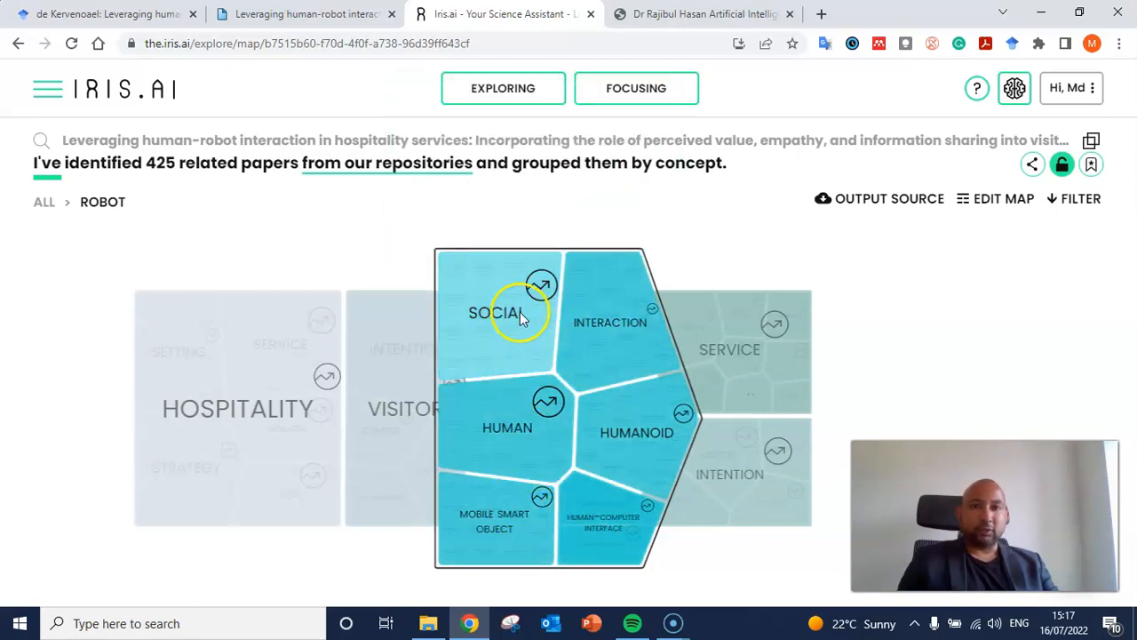
mouse_move(540, 382)
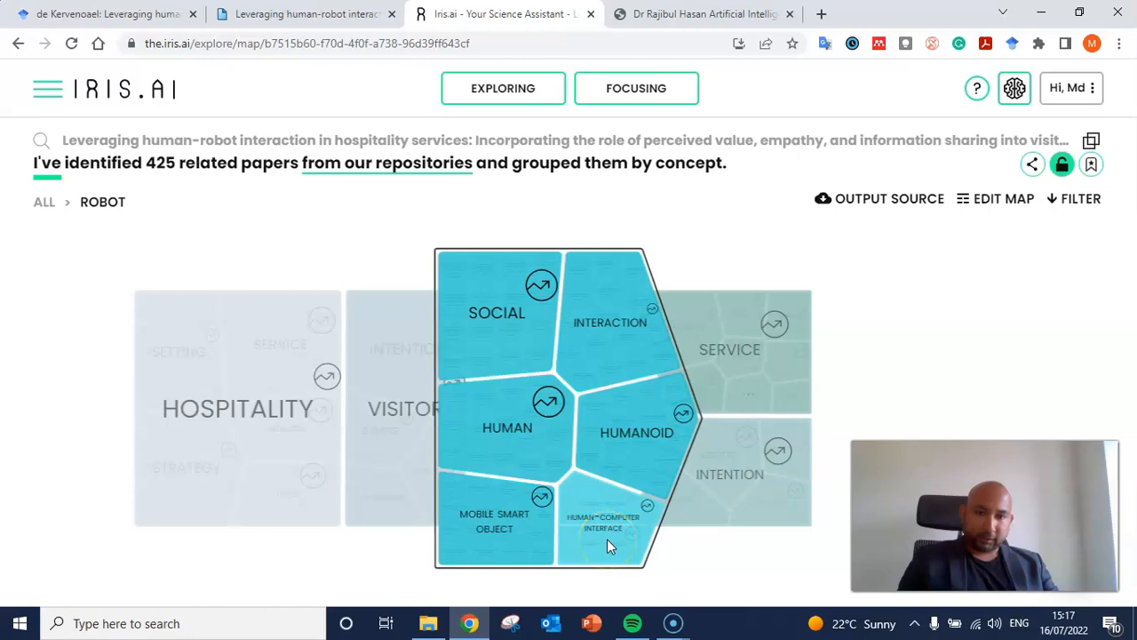
click(603, 531)
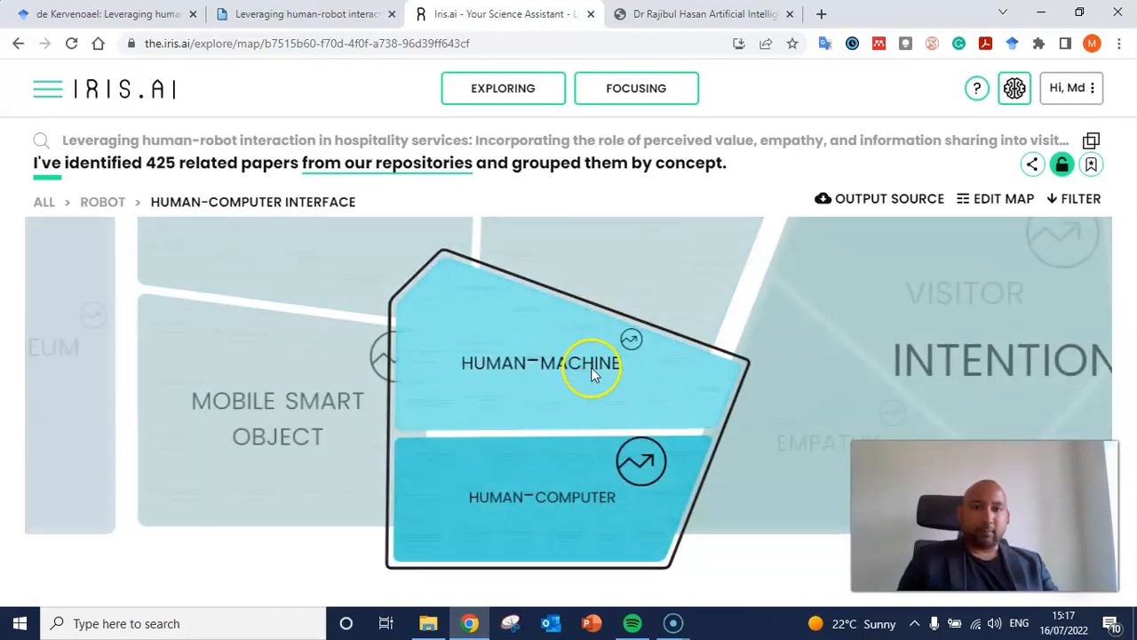
mouse_move(602, 389)
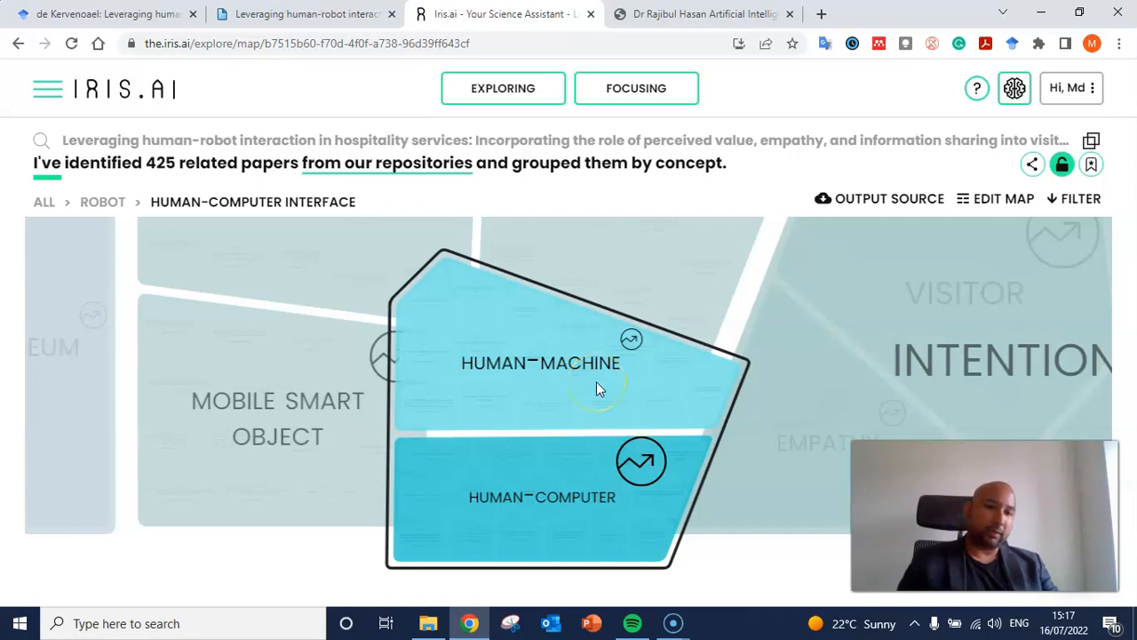
mouse_move(557, 391)
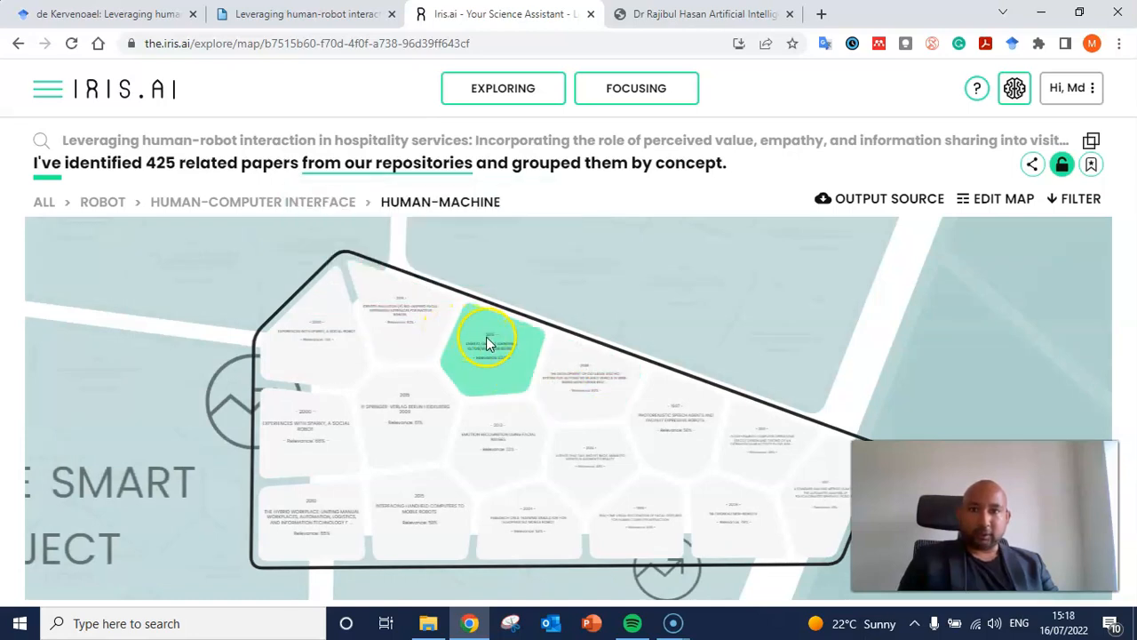
mouse_move(703, 424)
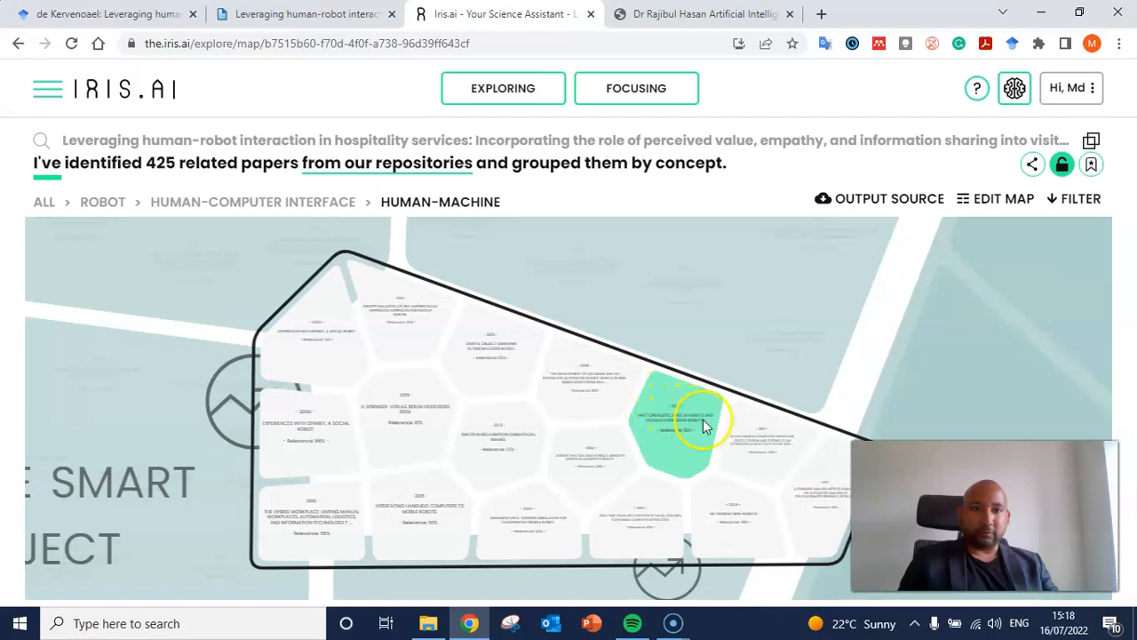
mouse_move(733, 533)
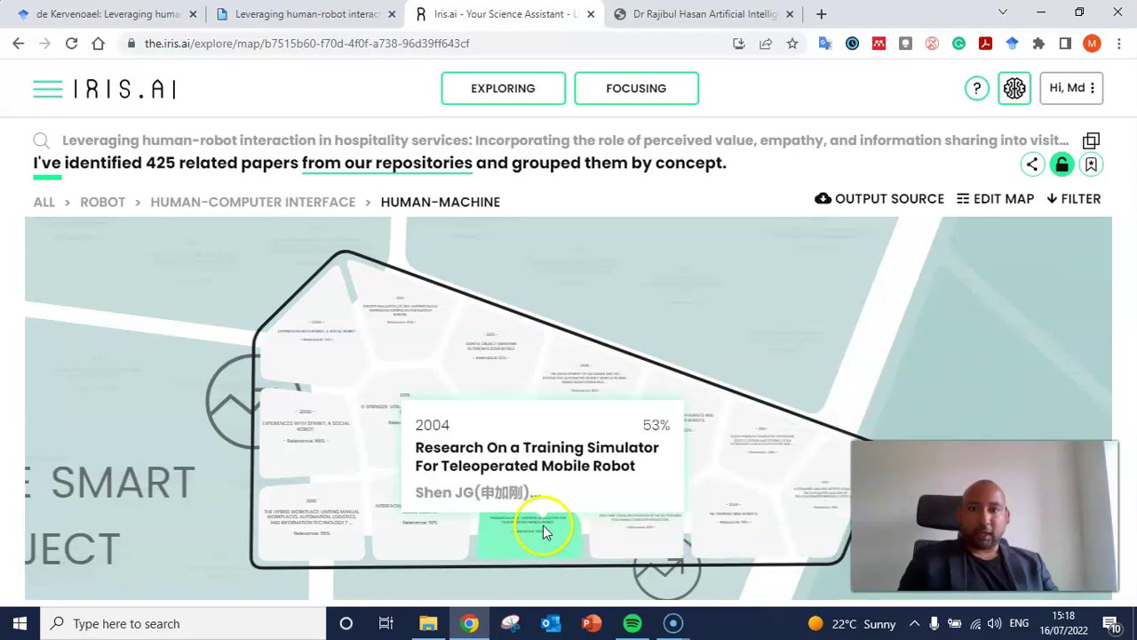
mouse_move(329, 529)
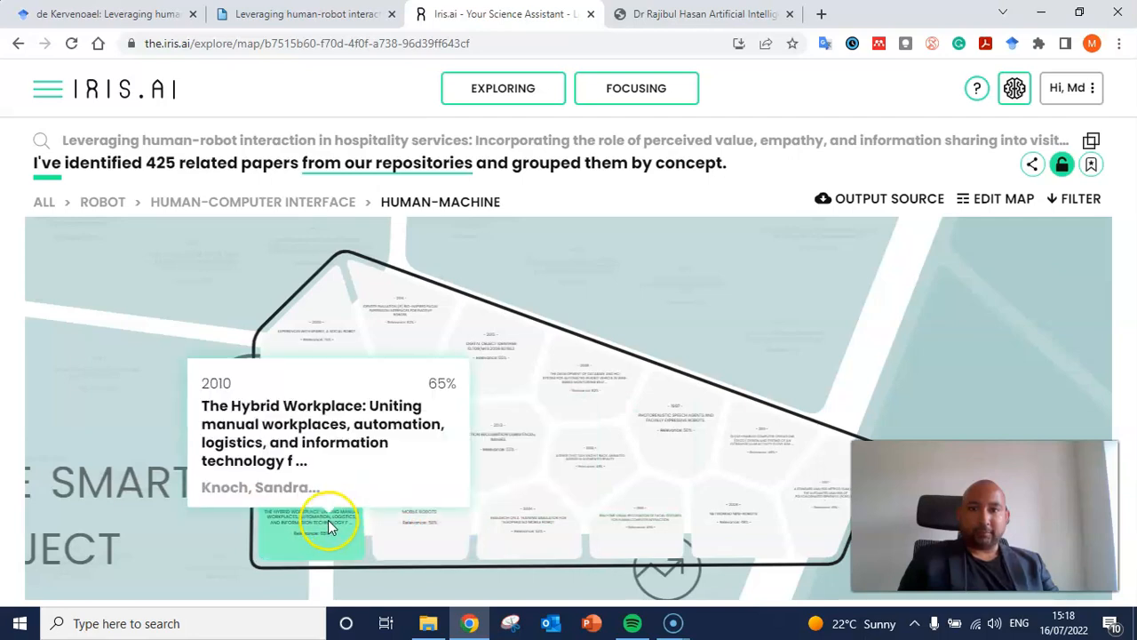
mouse_move(313, 451)
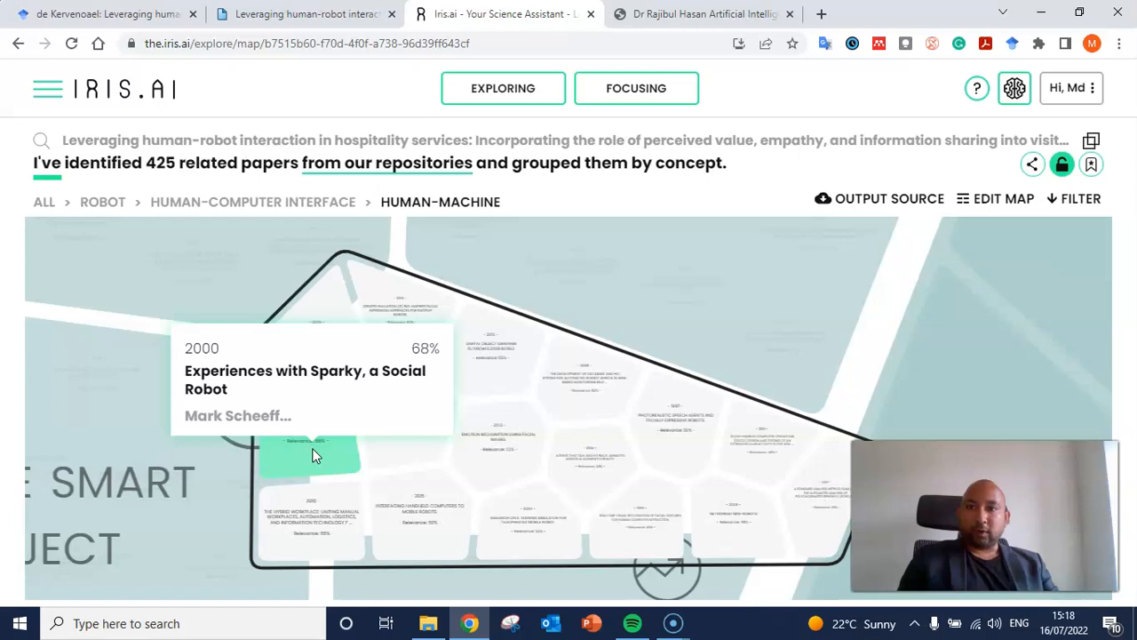
mouse_move(504, 462)
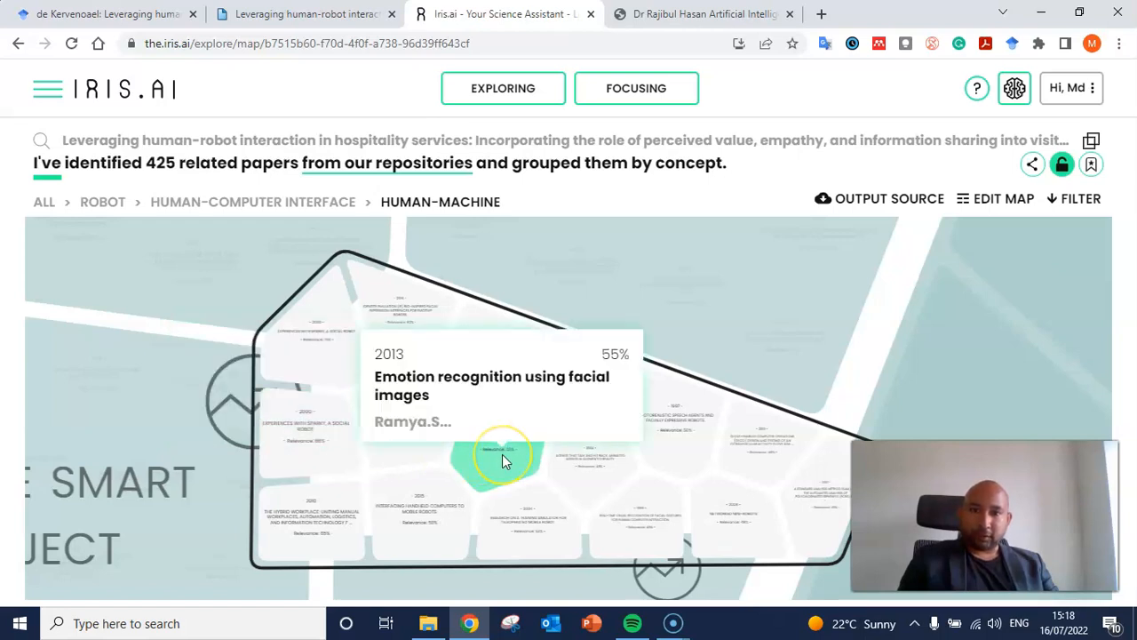
Select the 2013 paper 'Emotion recognition using facial images' from the Human-Machine group.
click(503, 460)
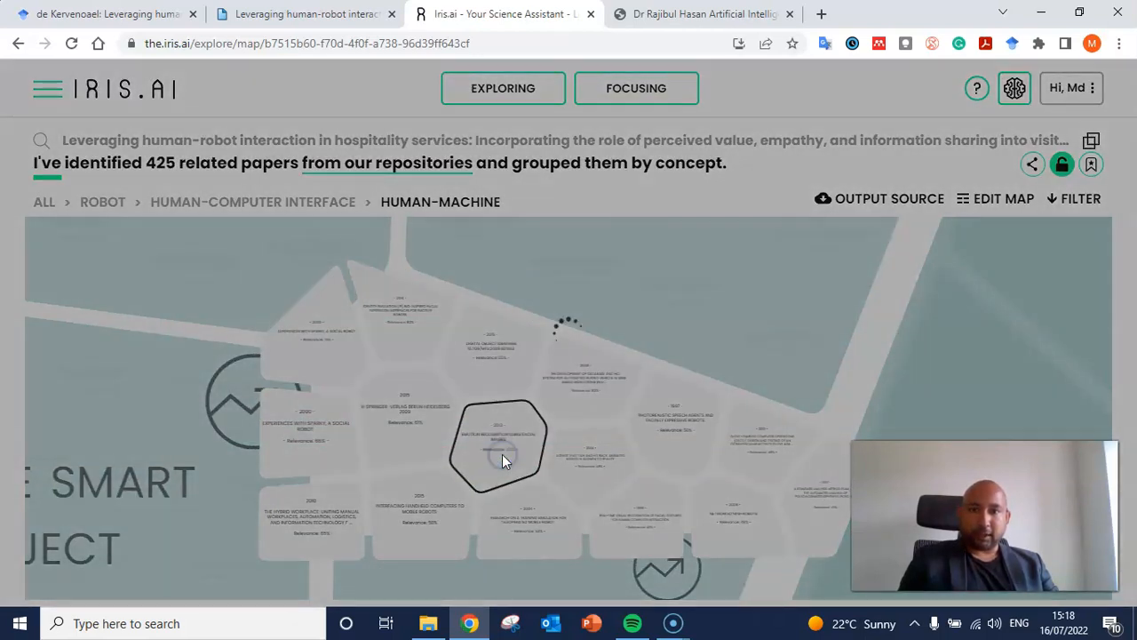
Open the paper's record and scroll through its authors, abstract and 55% relevance.
click(498, 456)
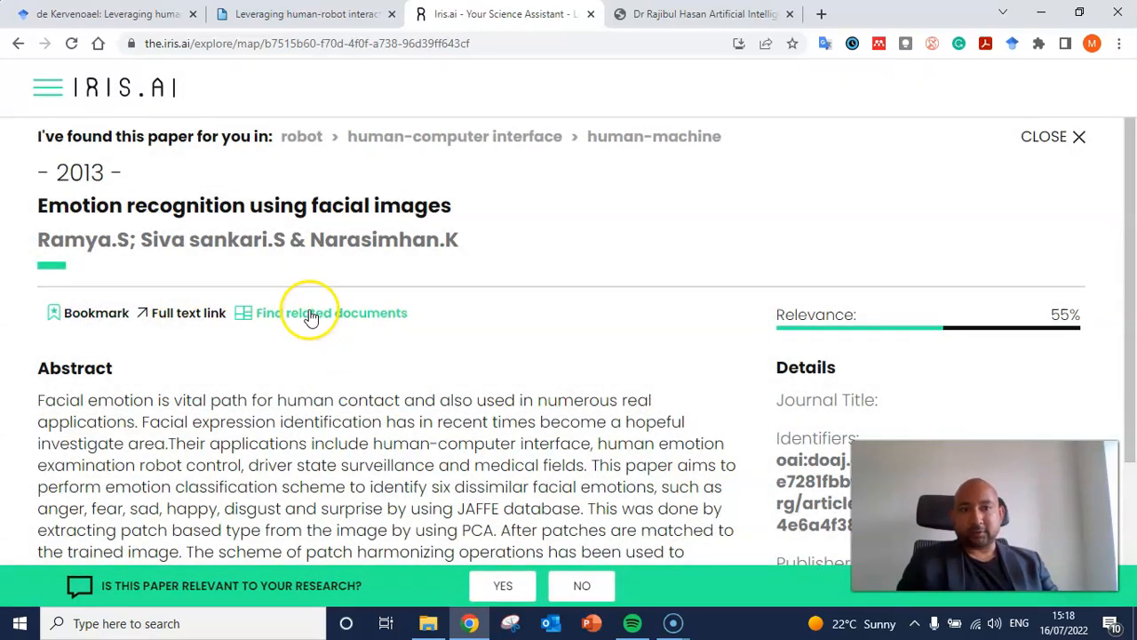
scroll(down, 3)
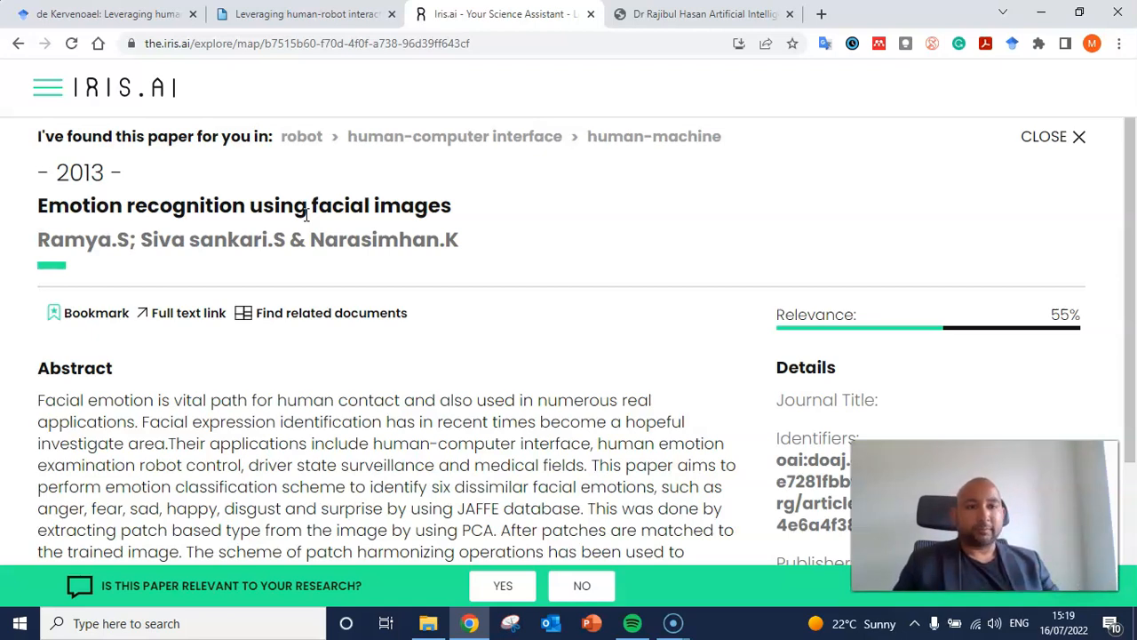
mouse_move(240, 163)
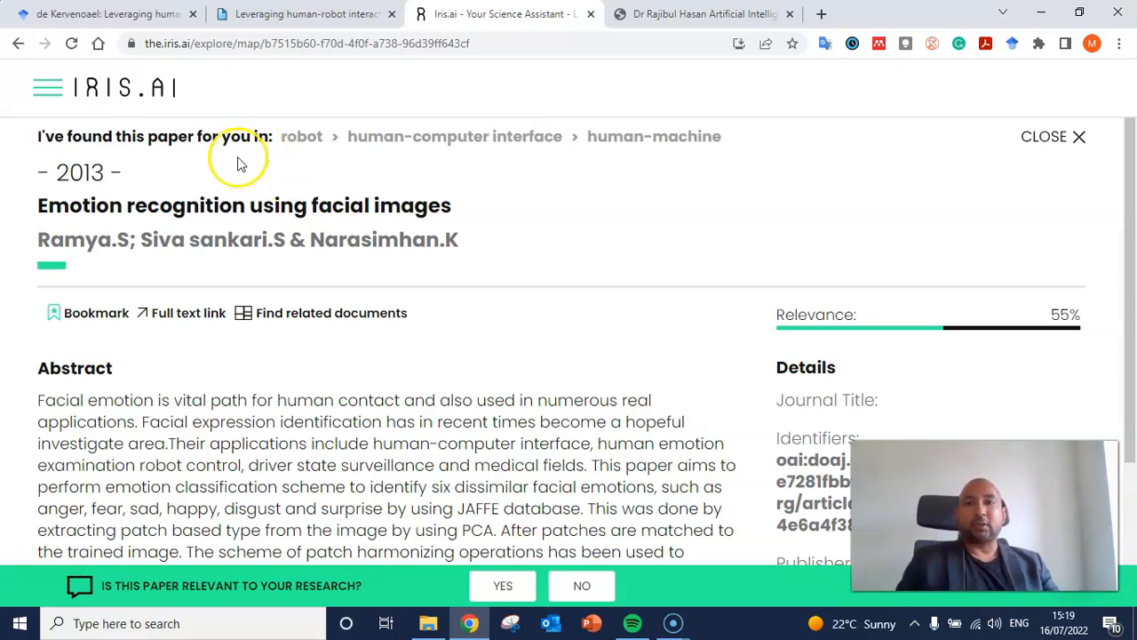